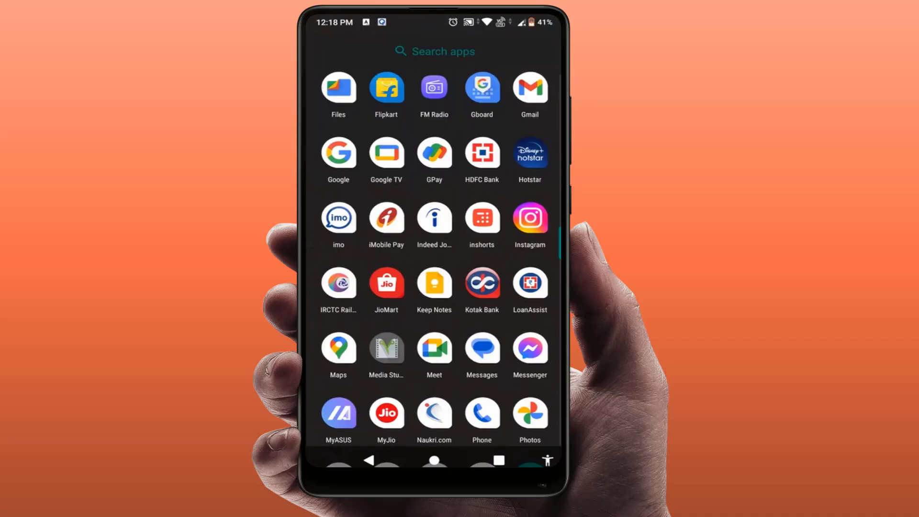
# - Launch IRCTC Rail Connect from the app drawer, then return to the home screen
pyautogui.click(338, 288)
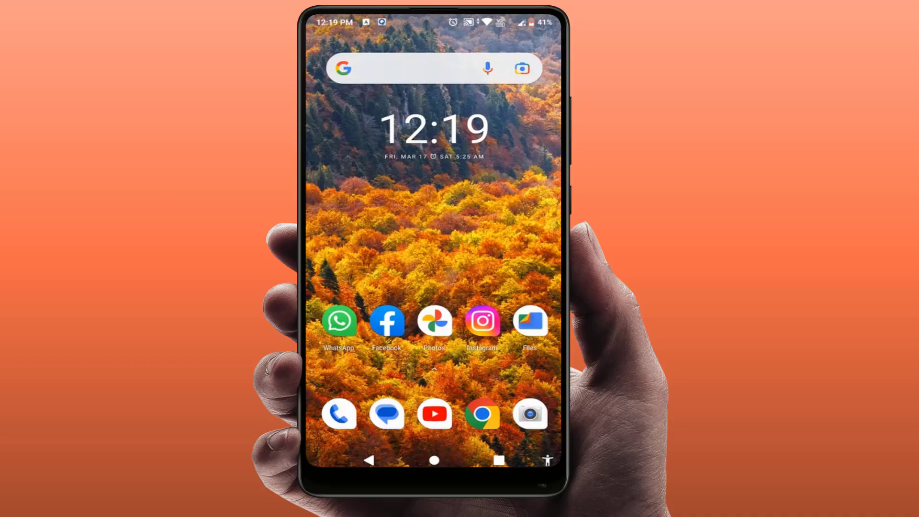
# - Search Play Store for 'irc', pick the irctc suggestion and view its What's new section
pyautogui.scroll(3)
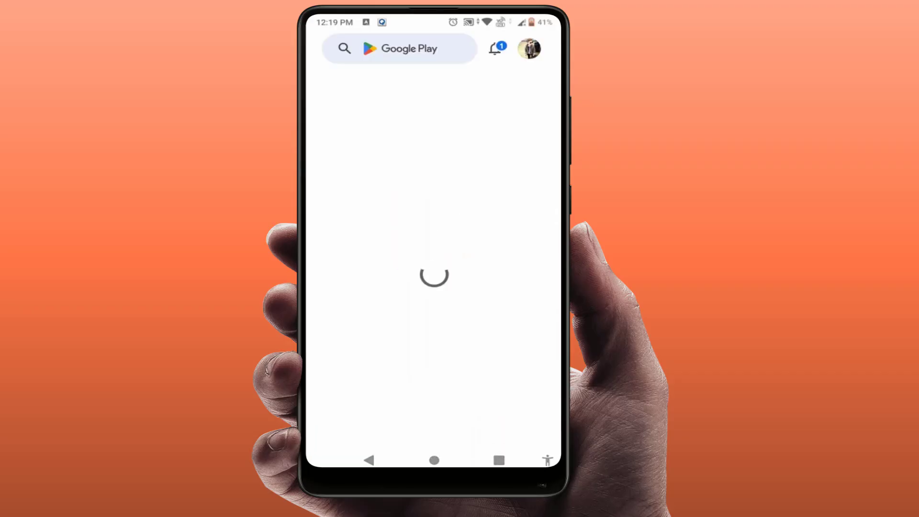
pyautogui.click(399, 48)
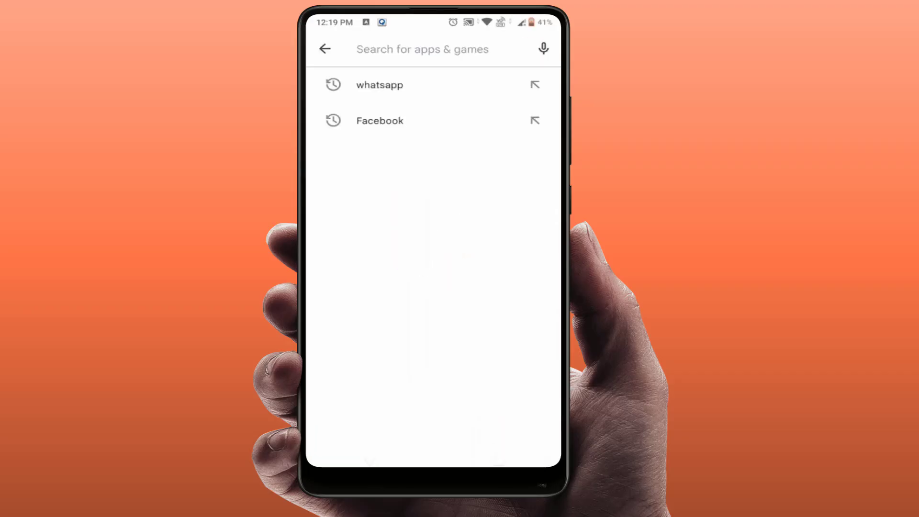
pyautogui.write('irc')
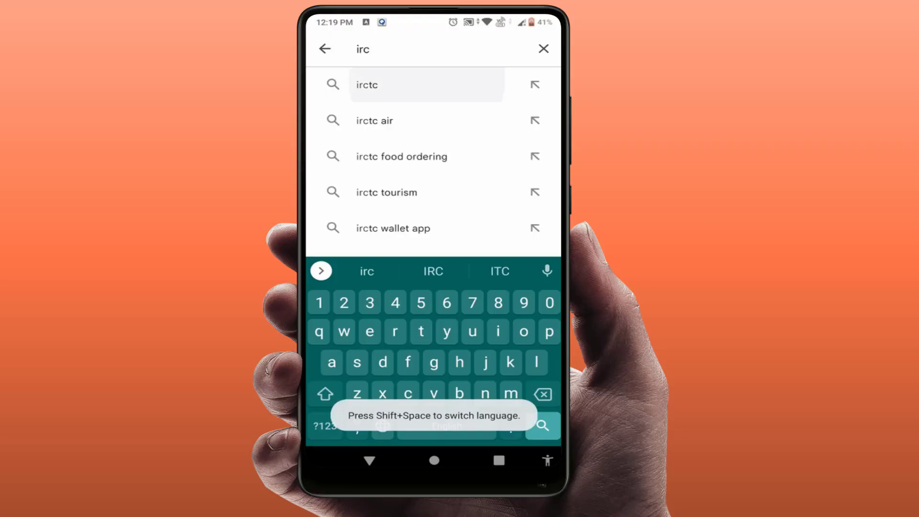
pyautogui.click(367, 84)
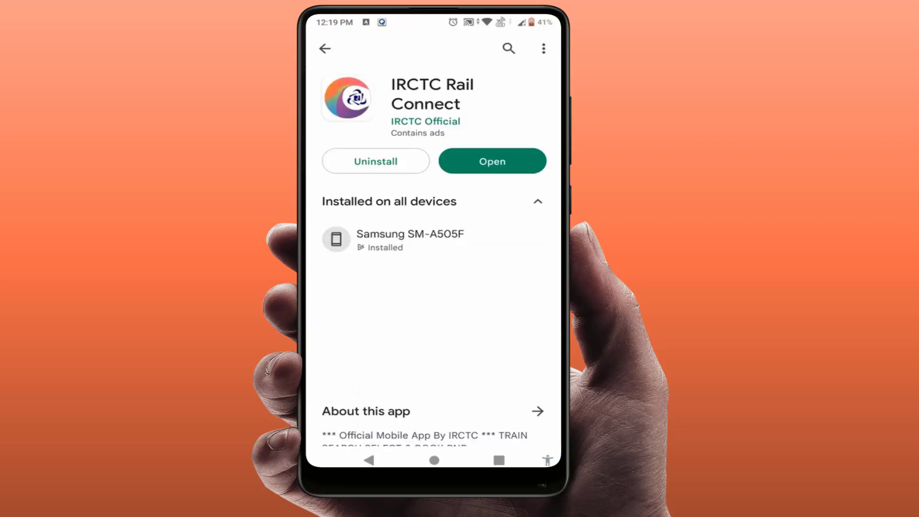
pyautogui.scroll(-3)
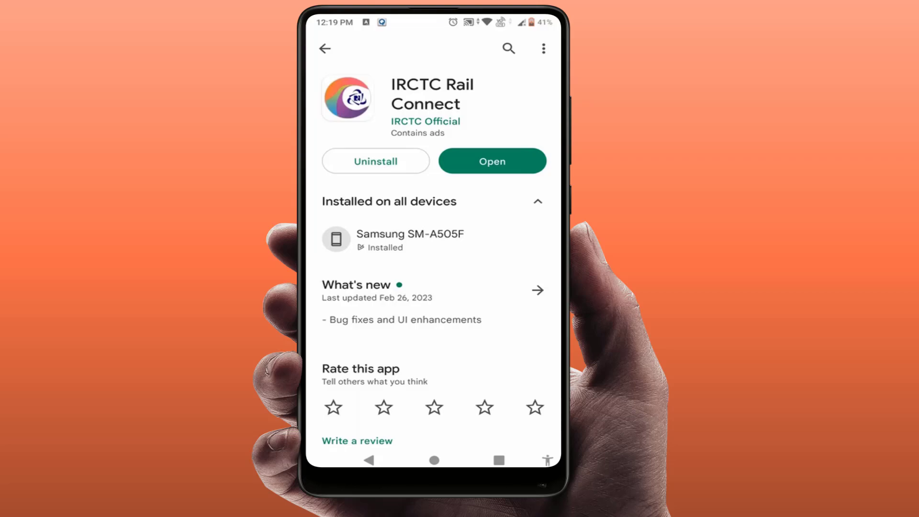
pyautogui.click(491, 161)
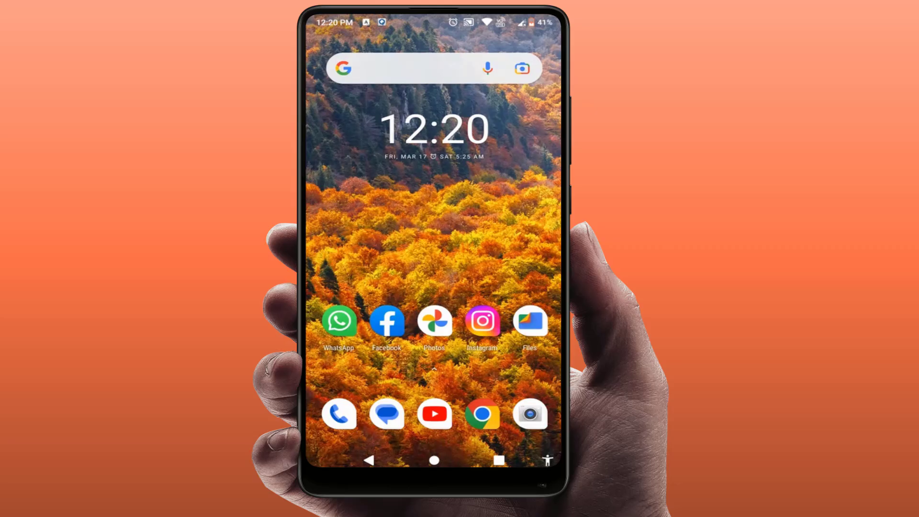
# - Launch the Settings app from the app drawer
pyautogui.click(529, 322)
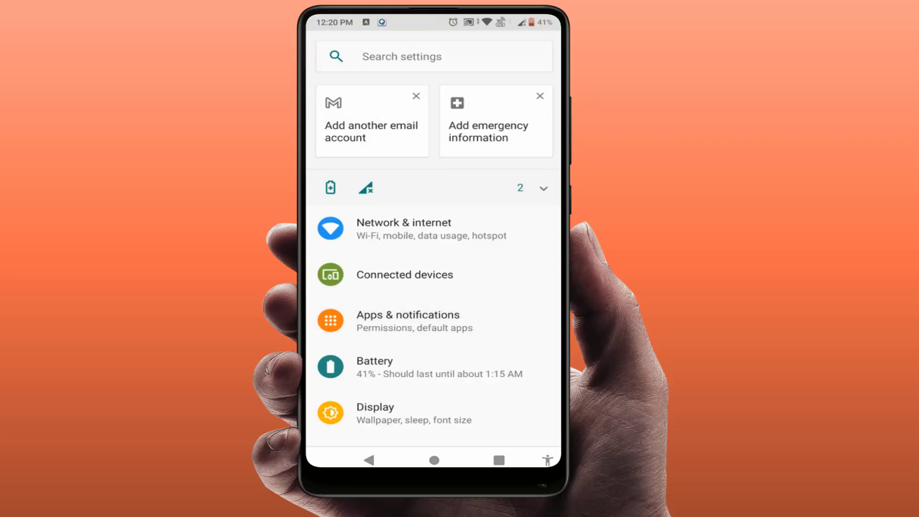
# - Clear IRCTC Rail Connect's storage via Apps & notifications > Storage (cache already 0 B)
pyautogui.click(408, 321)
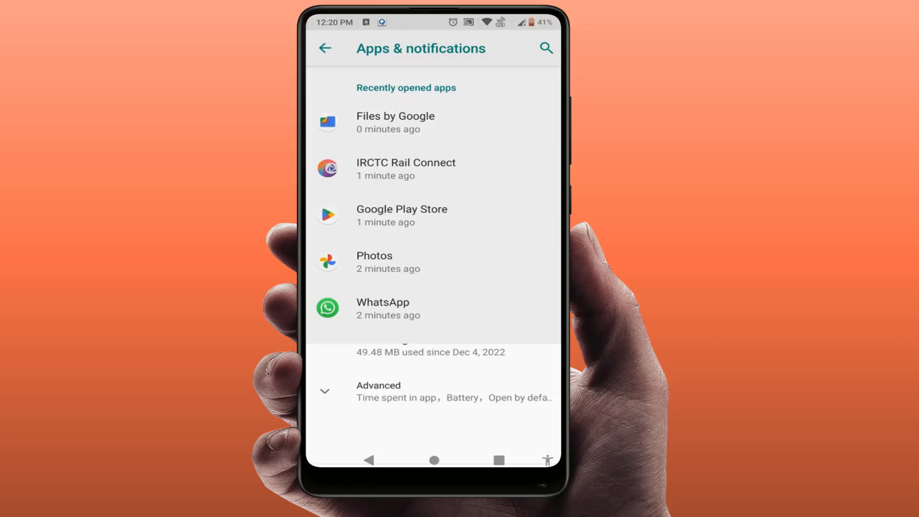
pyautogui.click(406, 169)
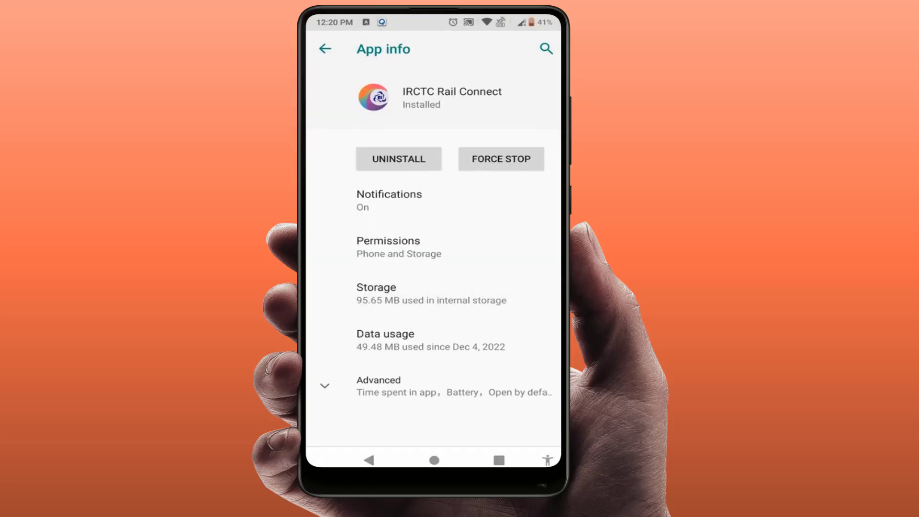
pyautogui.click(377, 293)
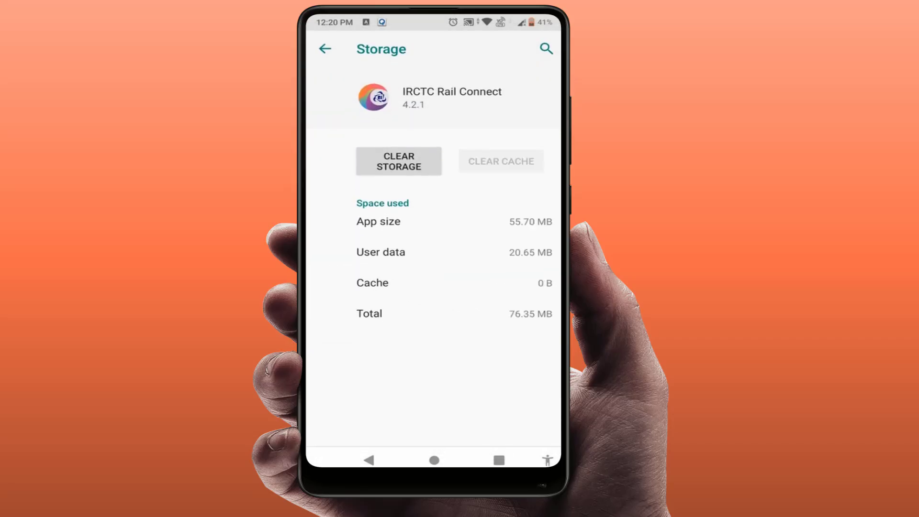
pyautogui.click(434, 461)
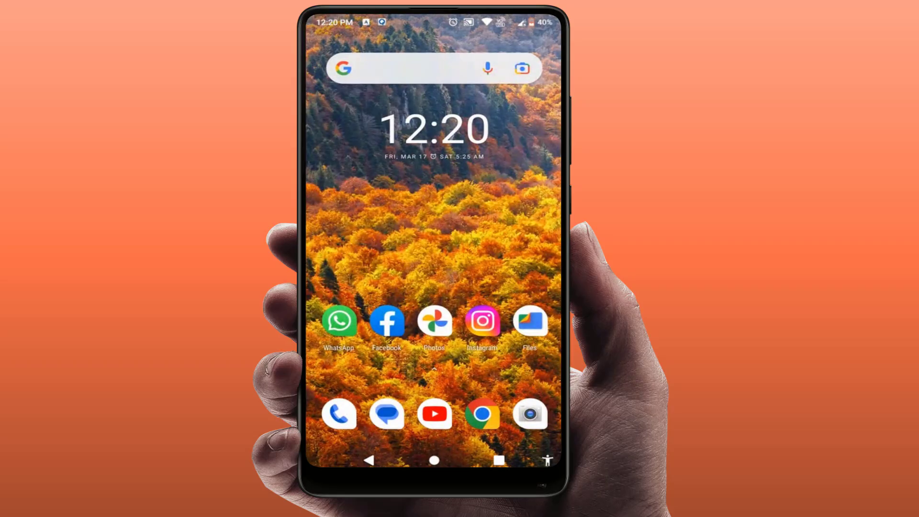
pyautogui.scroll(3)
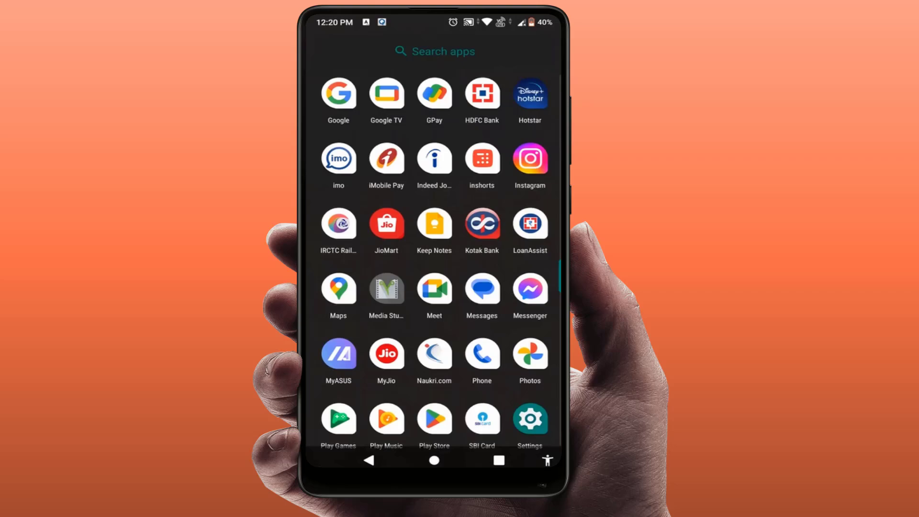